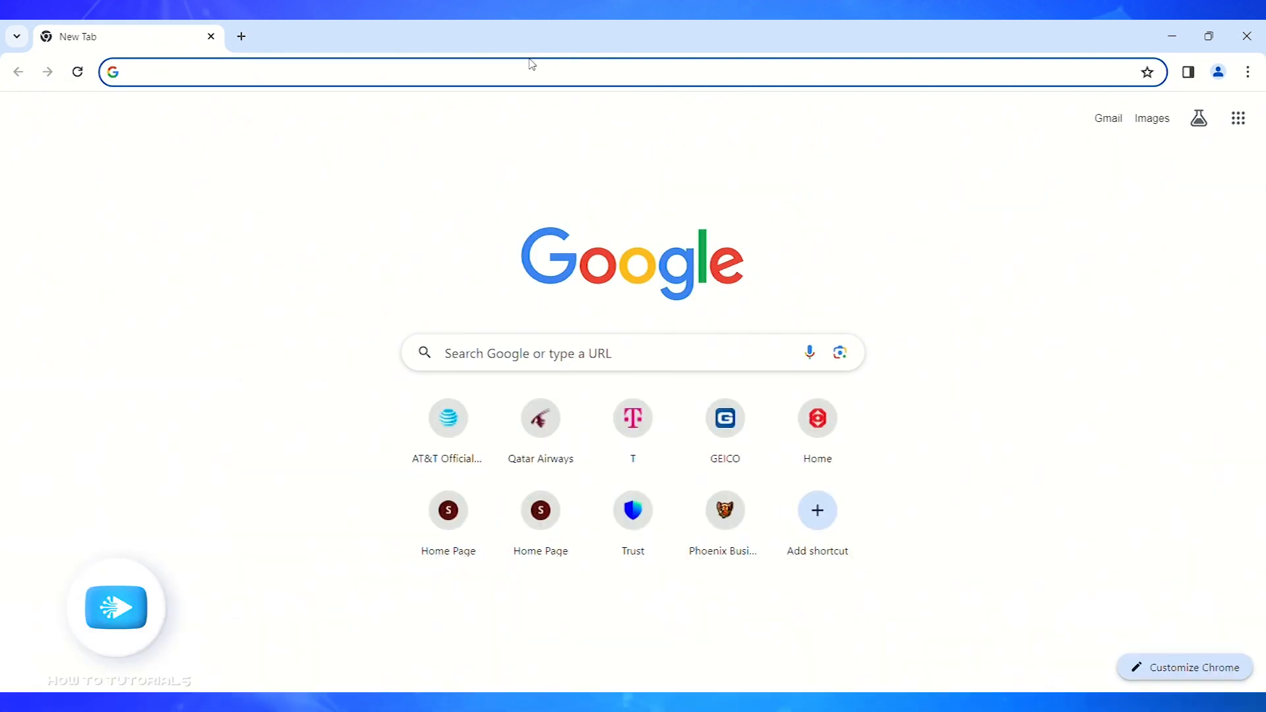
- Search Google for "login sparkasse" from the address bar
click(323, 72)
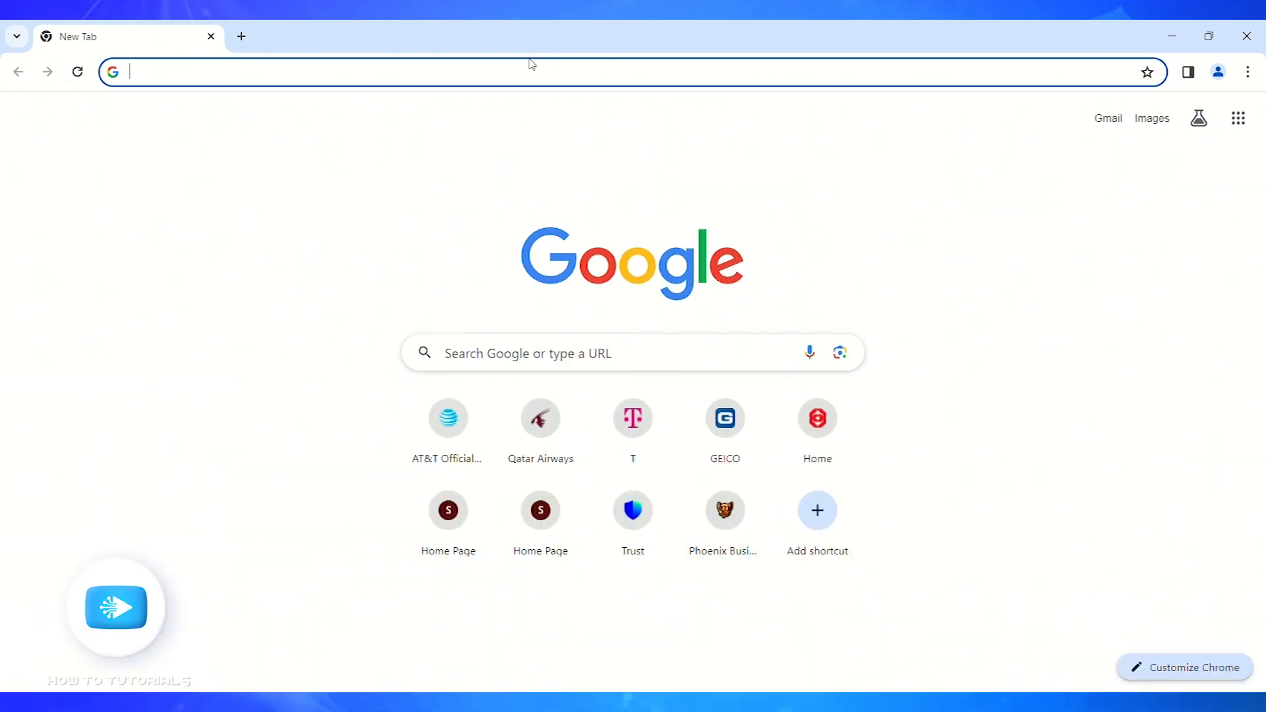
text(login sparka)
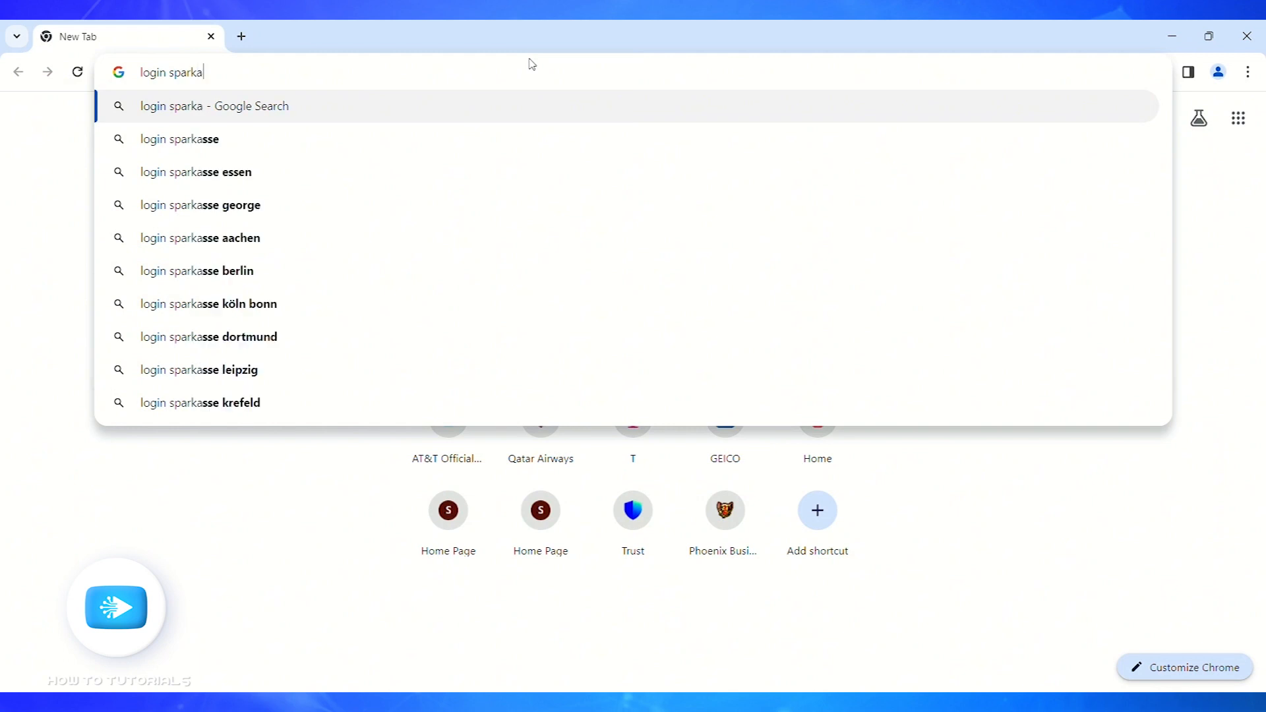
text(sse)
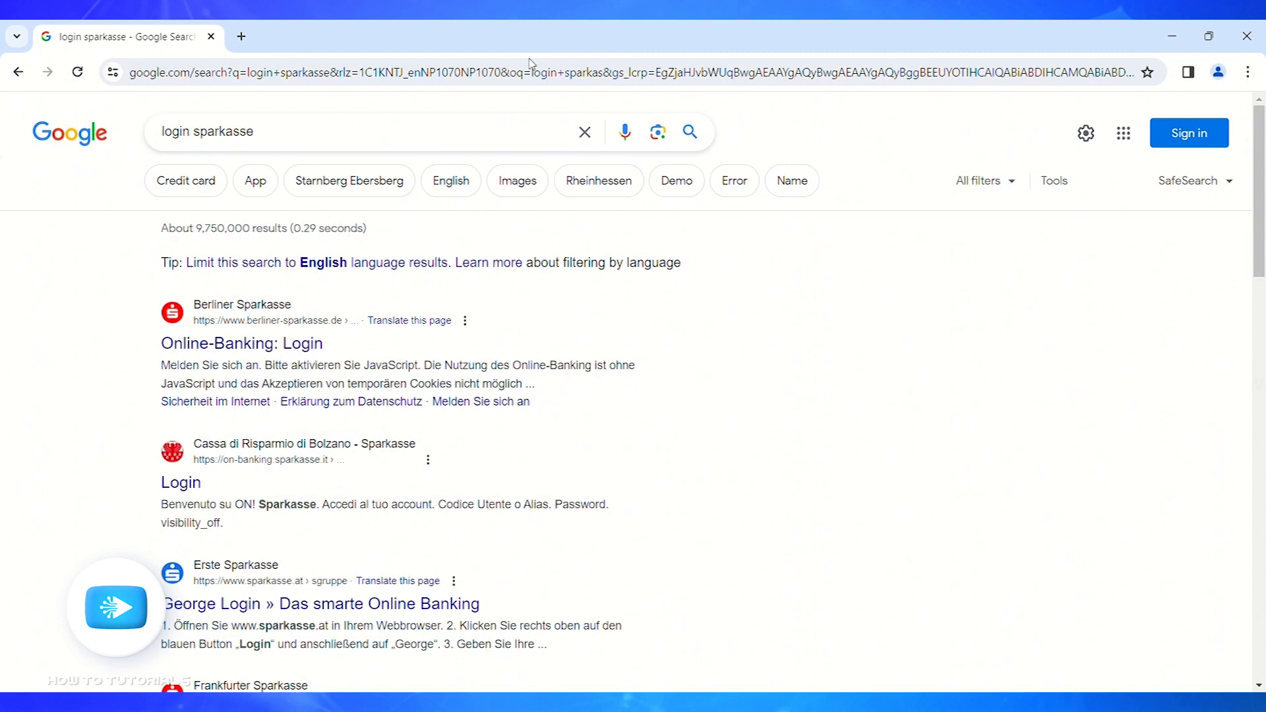
- Open the berliner-sparkasse.de 'Online-Banking: Login' result
click(240, 343)
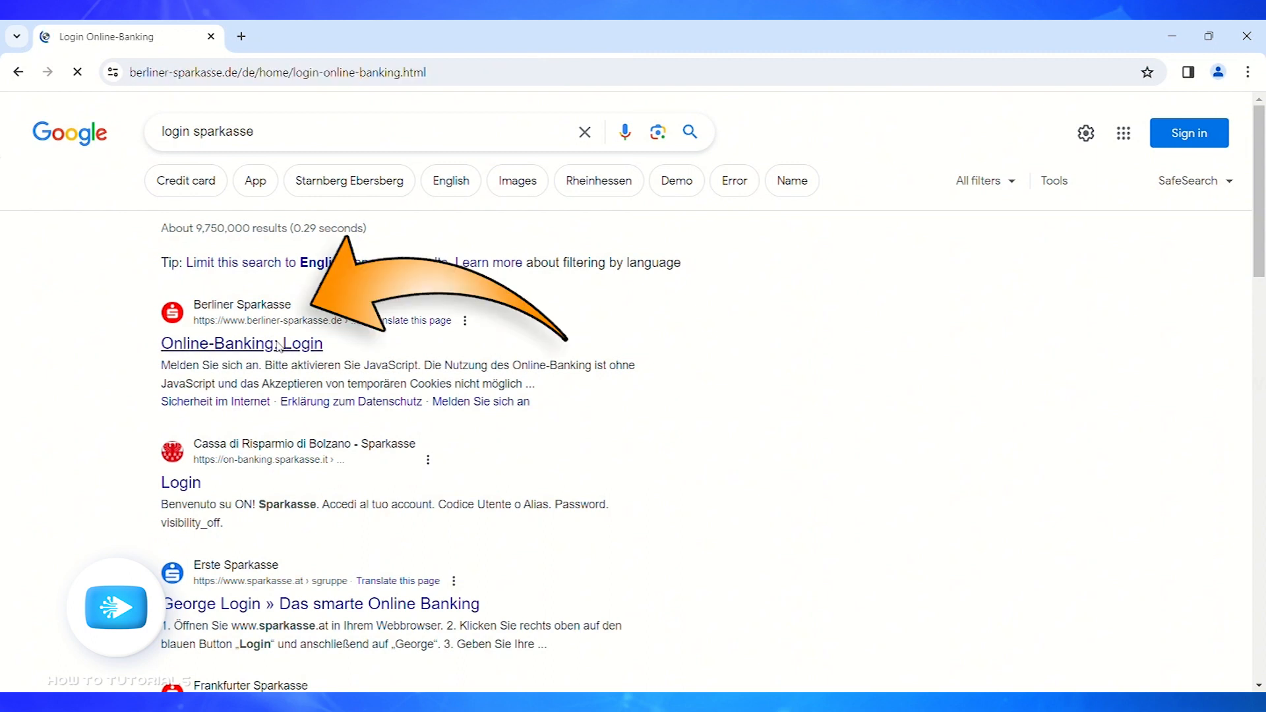
click(240, 343)
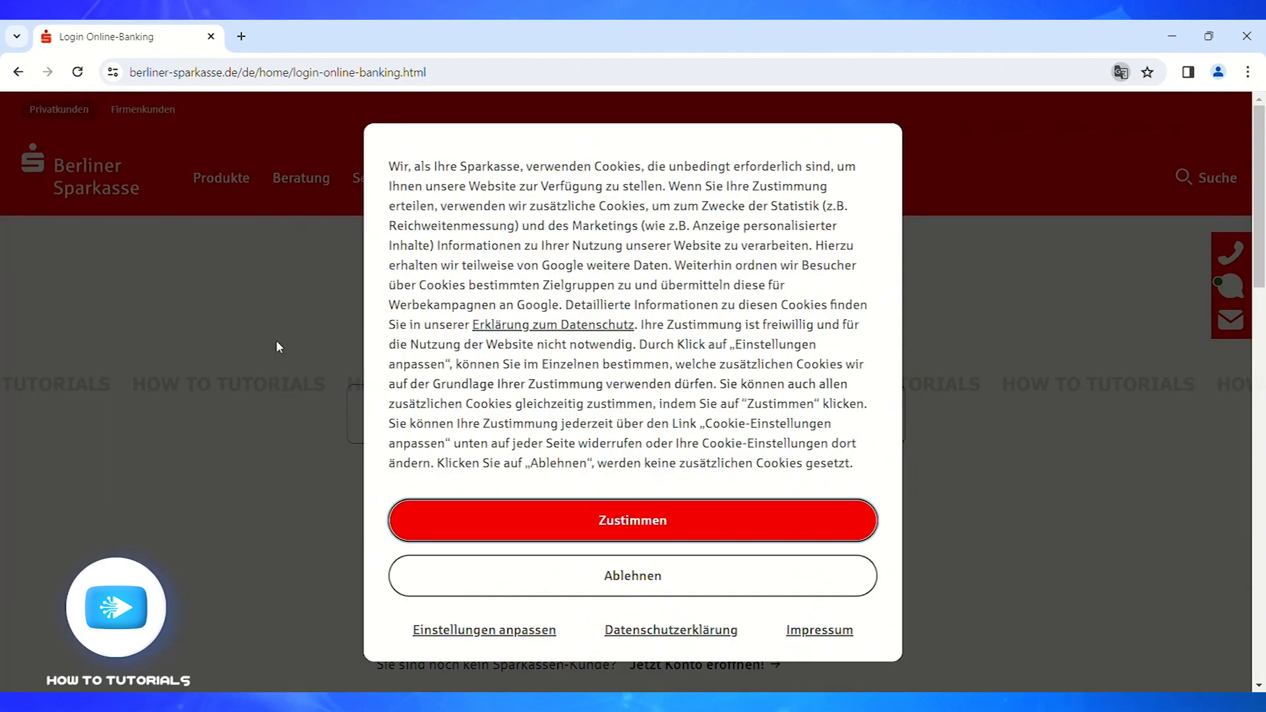
mouse_move(838, 47)
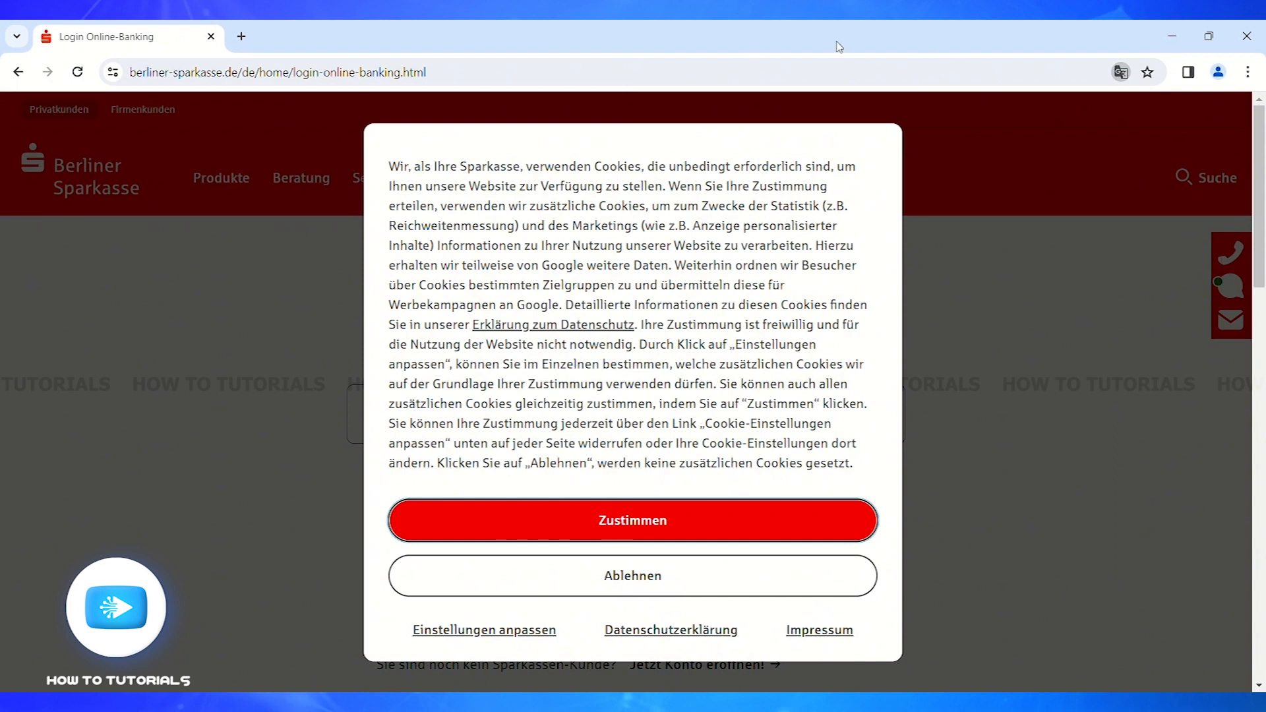
mouse_move(1026, 115)
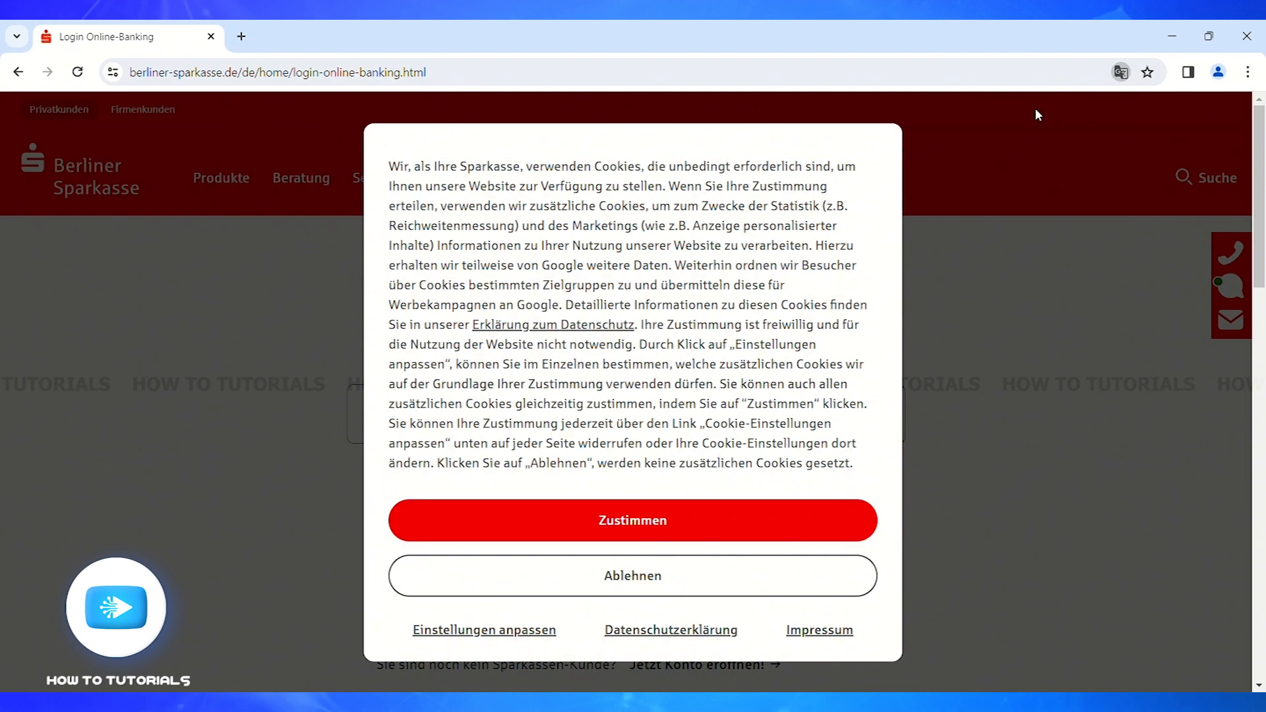
- Translate the login page to English and agree to the cookie consent
click(1119, 71)
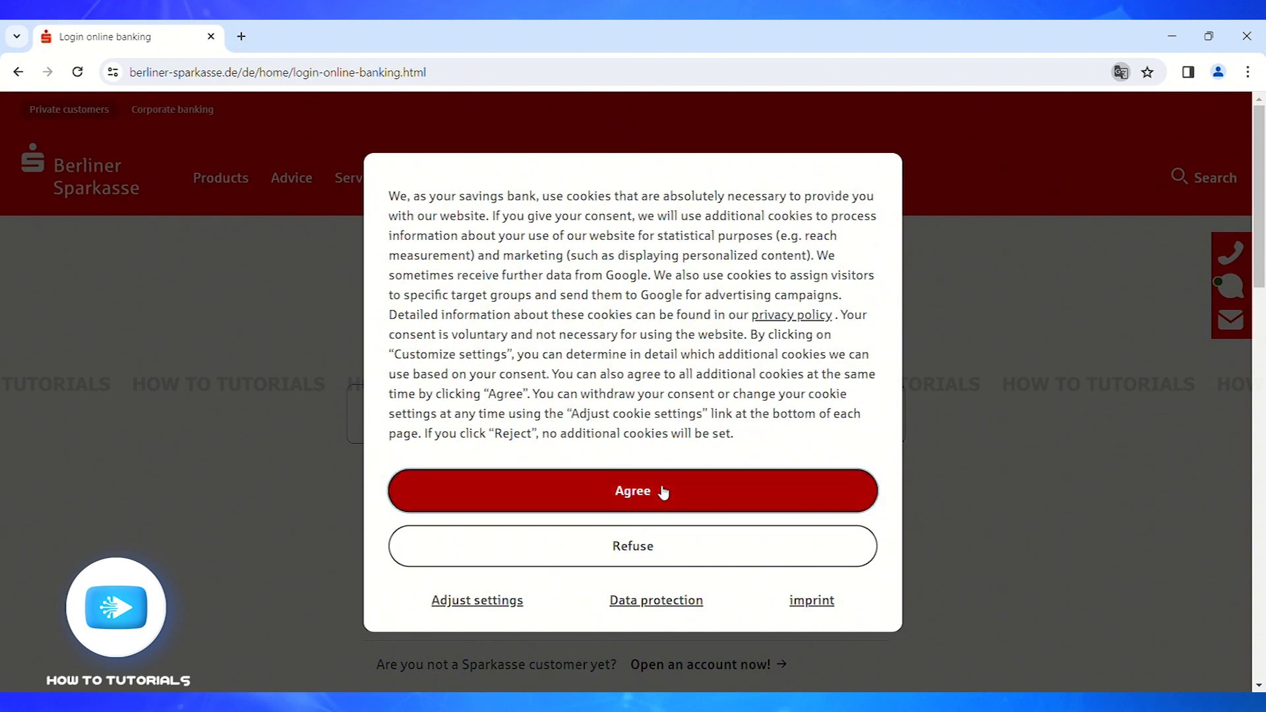
click(631, 490)
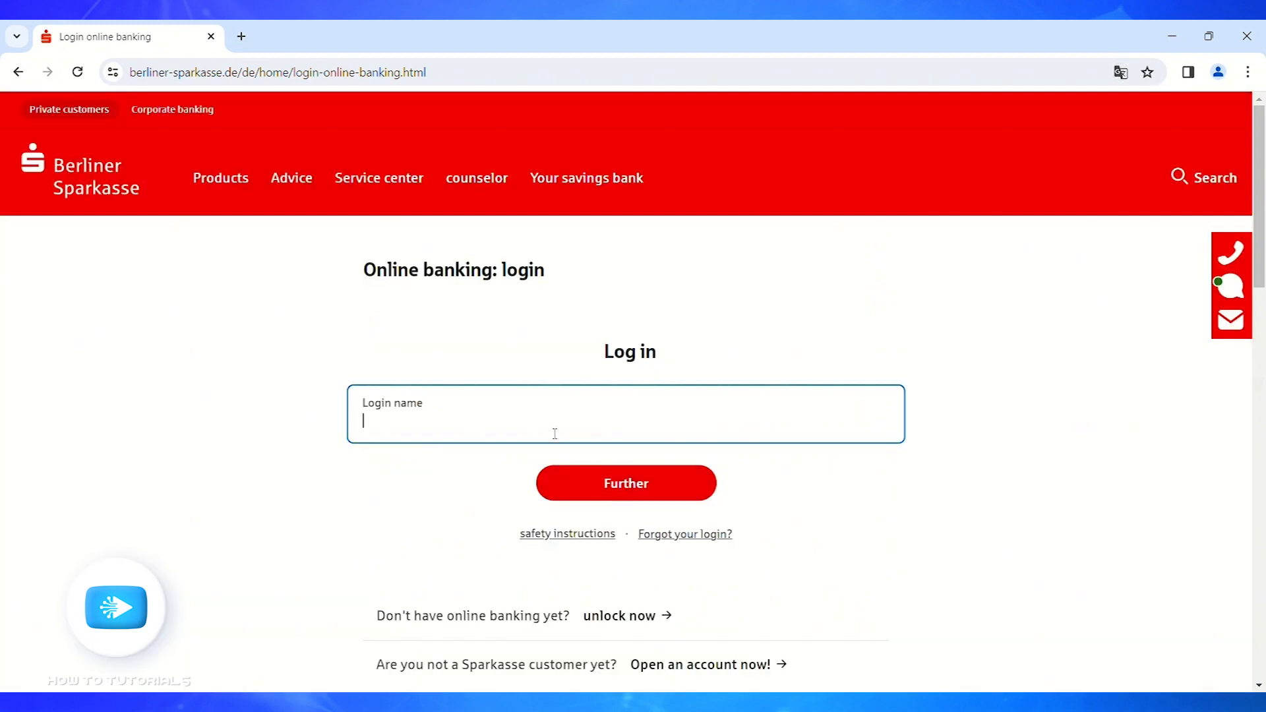
- Enter the login name 'nicol' and continue to the password step
text(nicoleha)
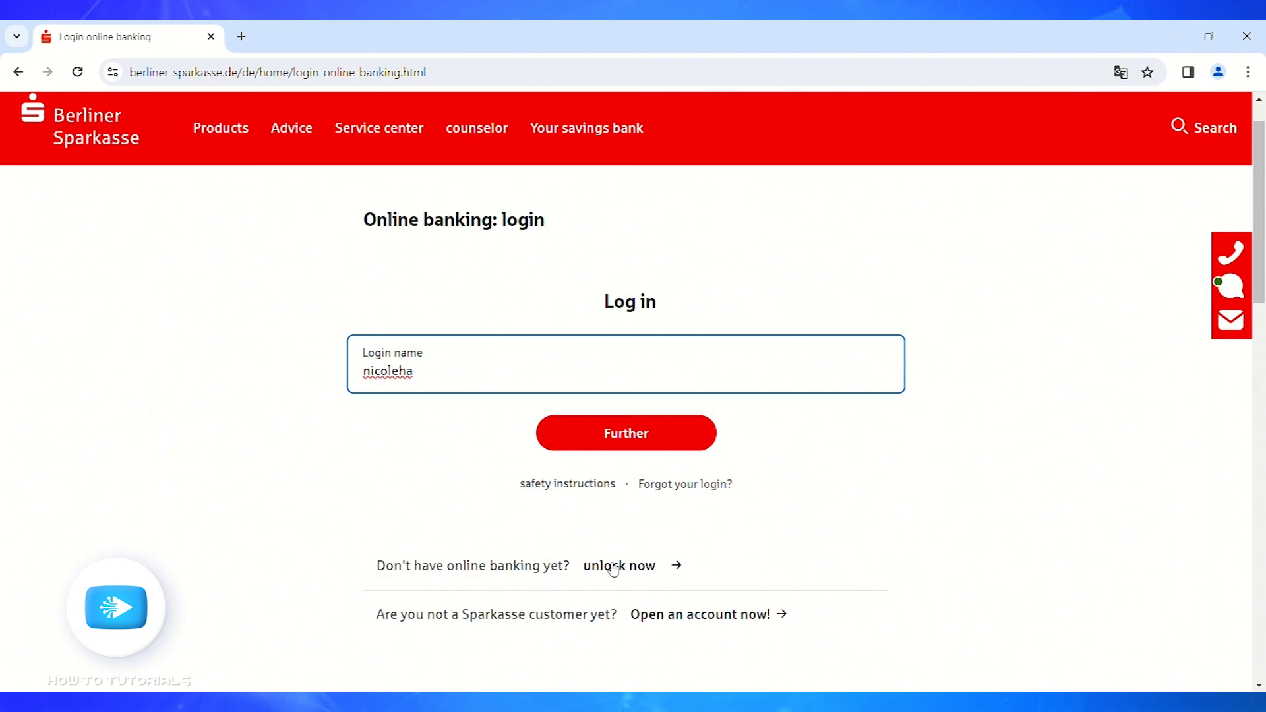
mouse_move(703, 620)
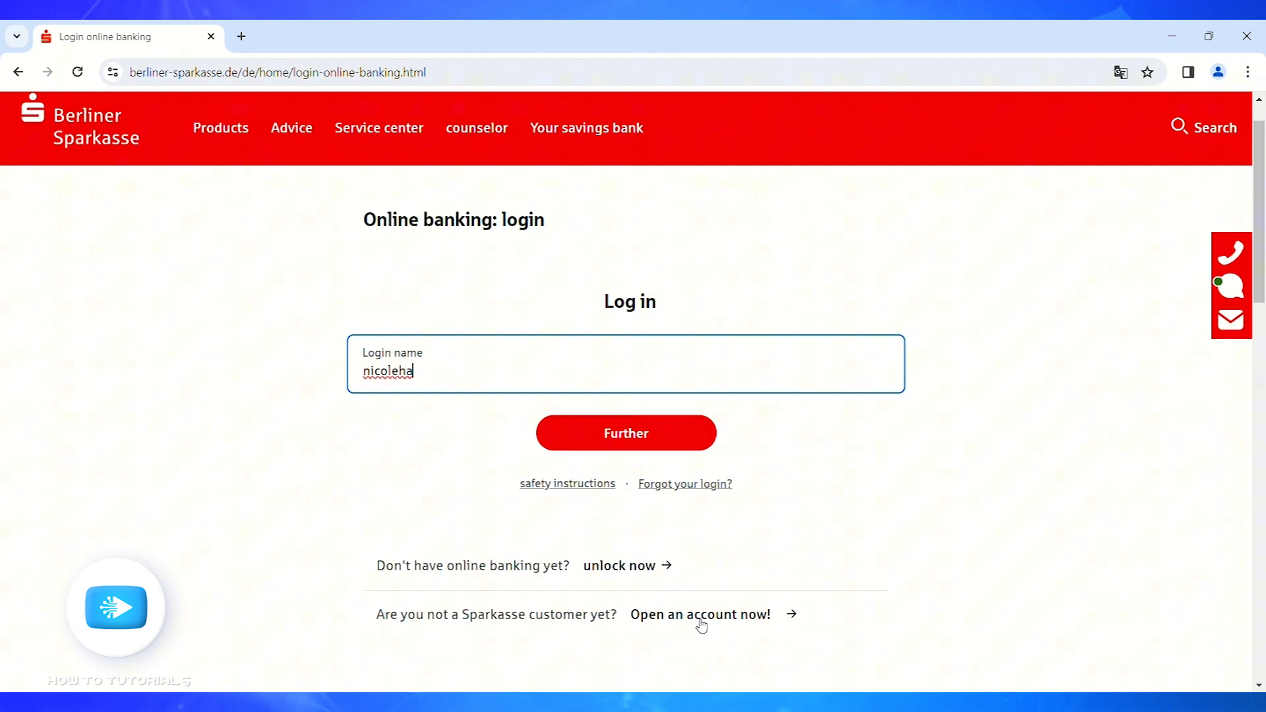
mouse_move(722, 650)
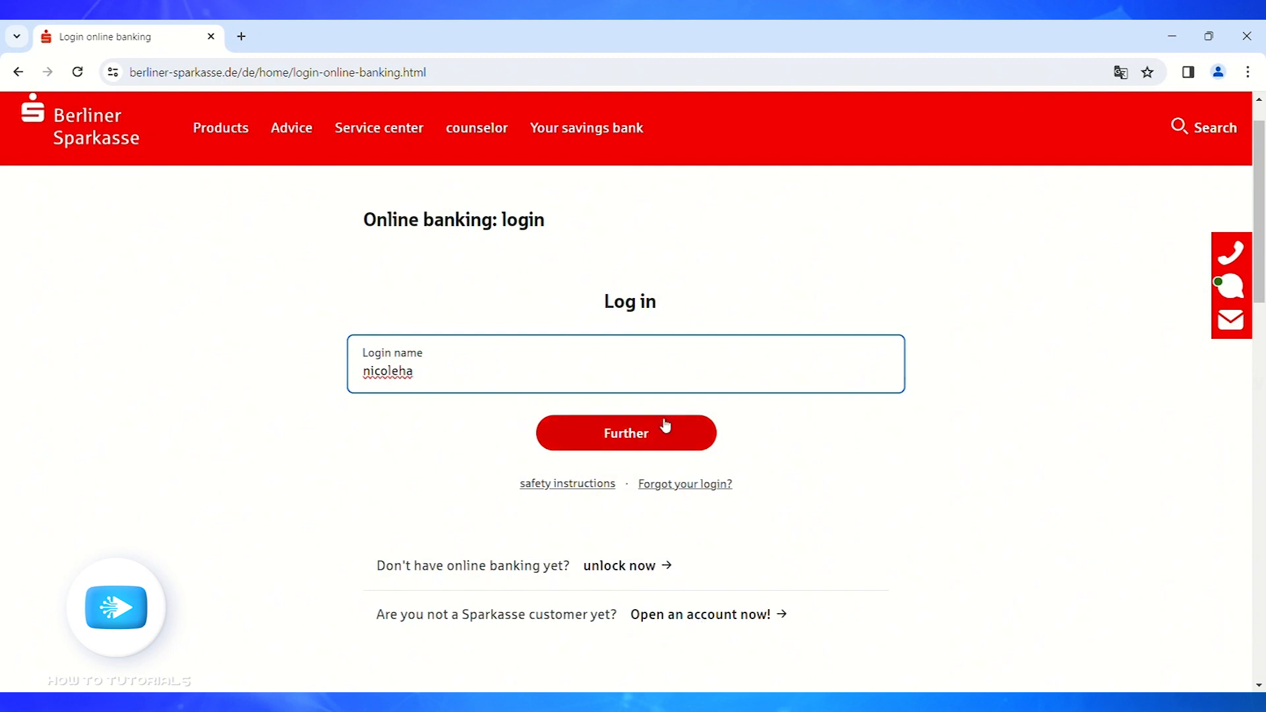
click(625, 433)
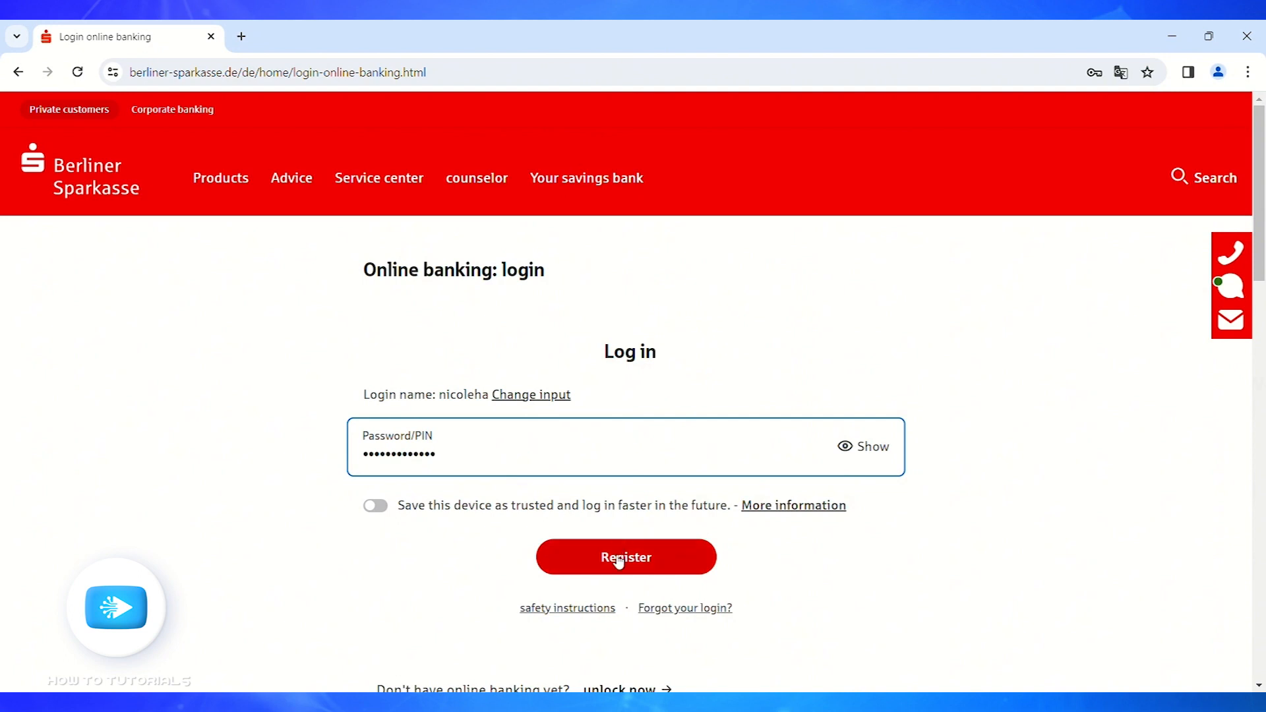
- Enter the password in the Password/PIN field so the login is ready to submit
text(x)
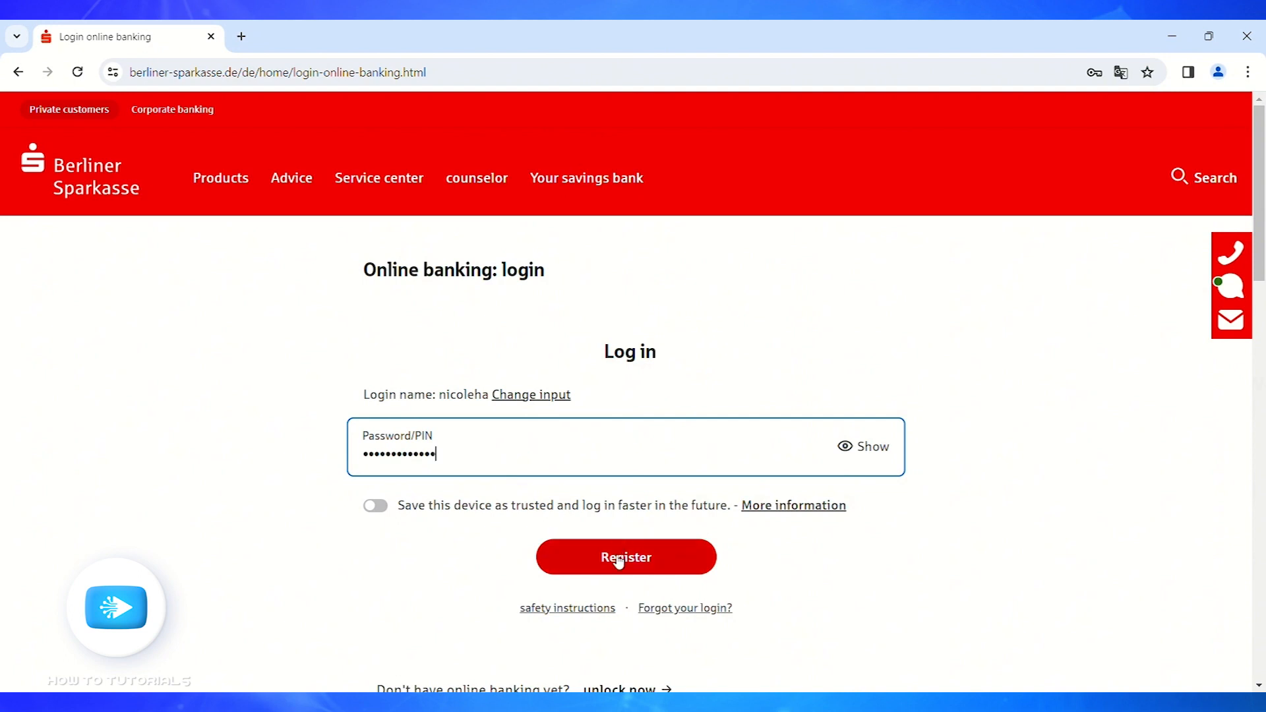